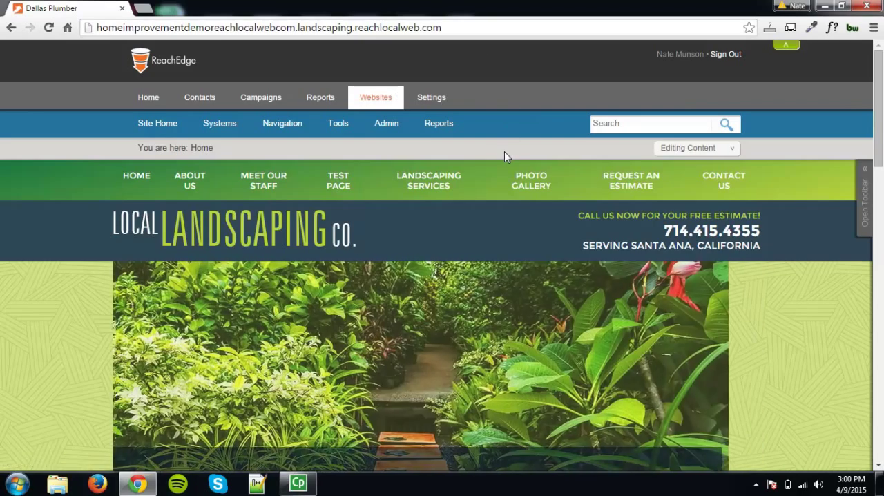
Scroll down the homepage to the 'This is the Content Area' block.
scroll("down", 3)
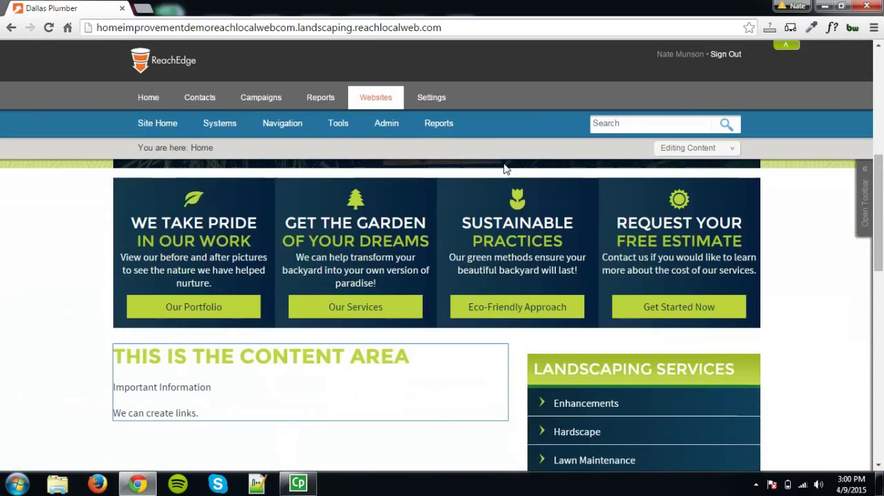
scroll("down", 3)
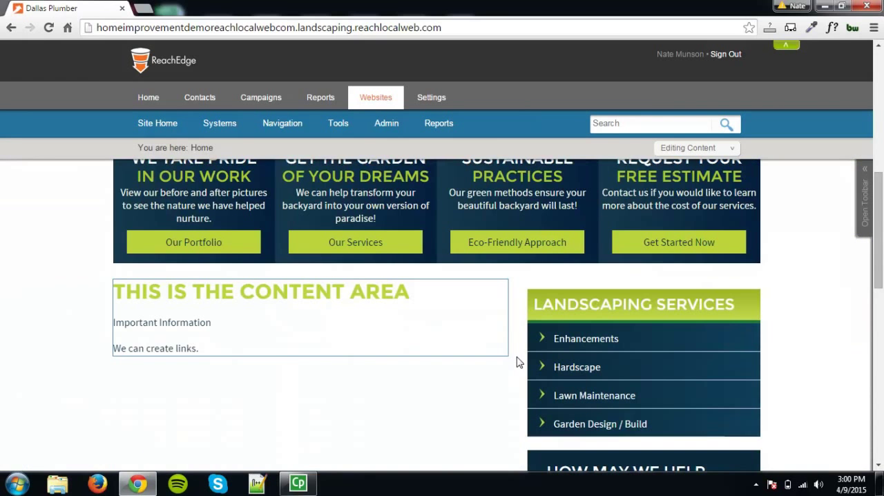
mouse_move(520, 343)
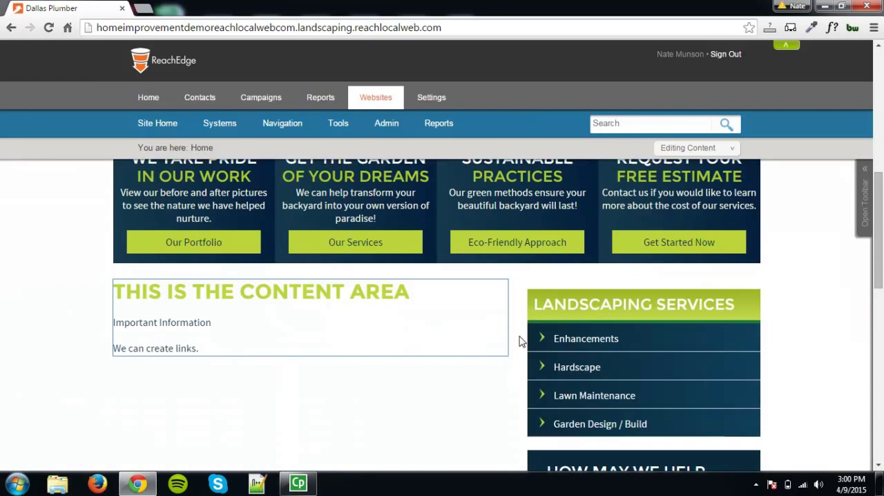
mouse_move(357, 281)
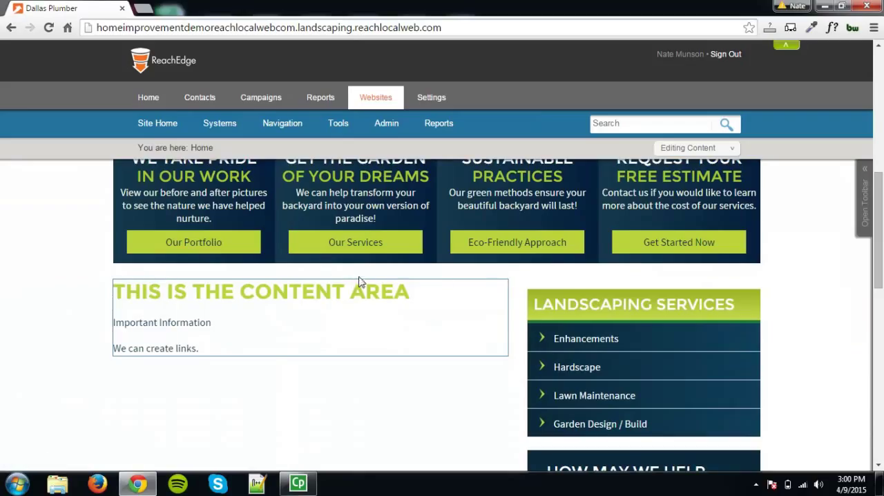
mouse_move(338, 277)
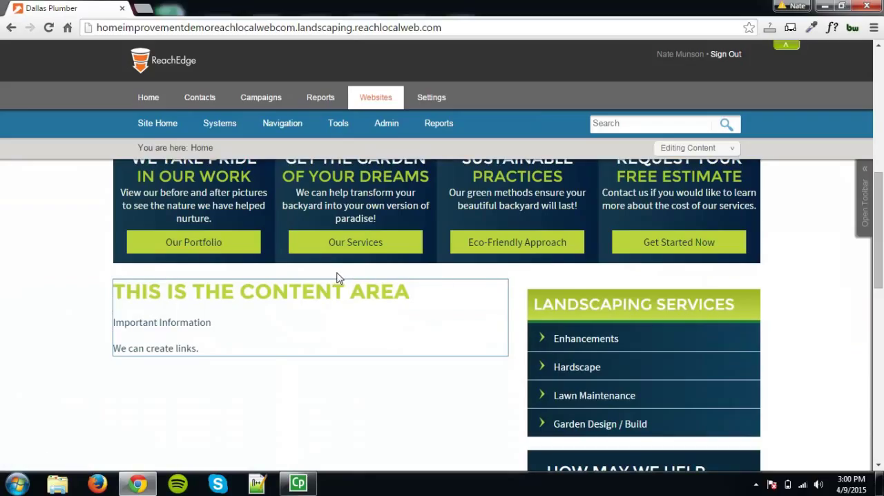
Open the homepage content area in the Content Editor via its right-click Edit option.
right_click(207, 317)
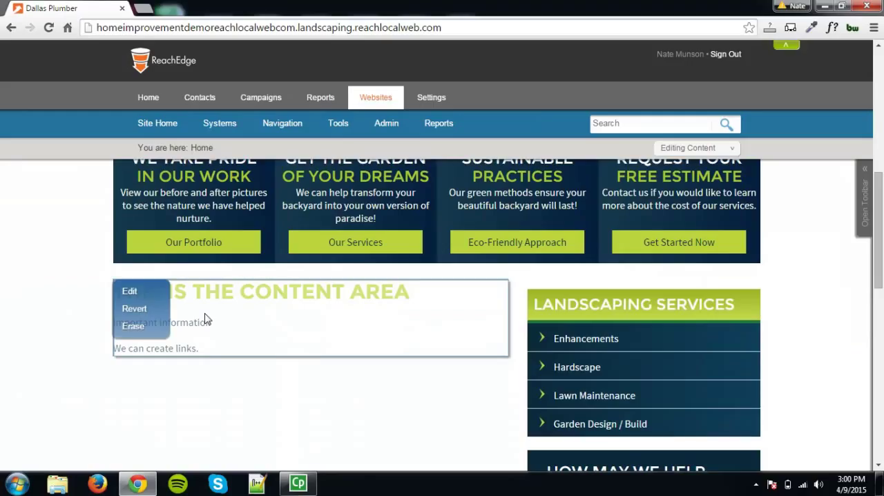
mouse_move(130, 290)
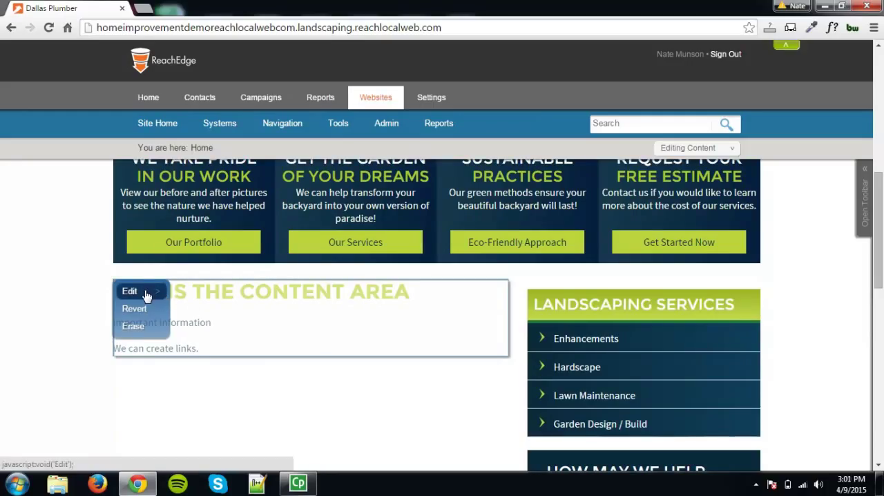
left_click(129, 291)
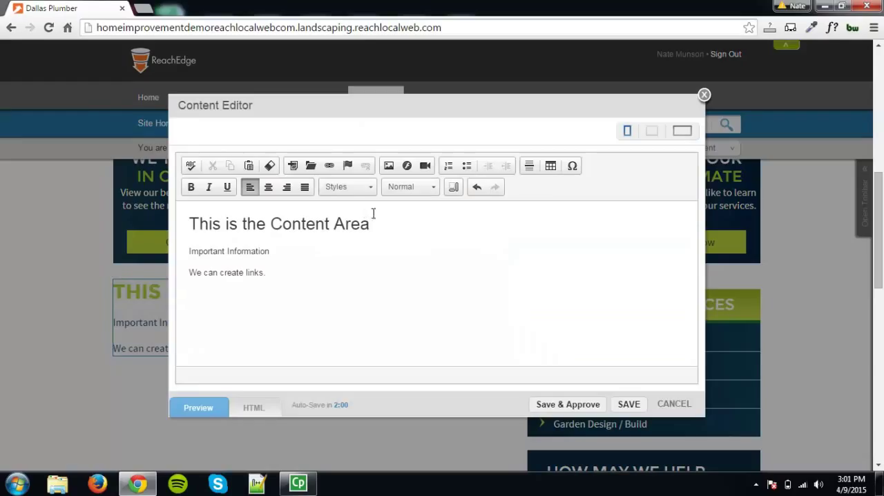
Add bold 'We can create new text.', make 'Important Information' Heading 2, then add a line below the links sentence.
left_click(370, 224)
type("We can c")
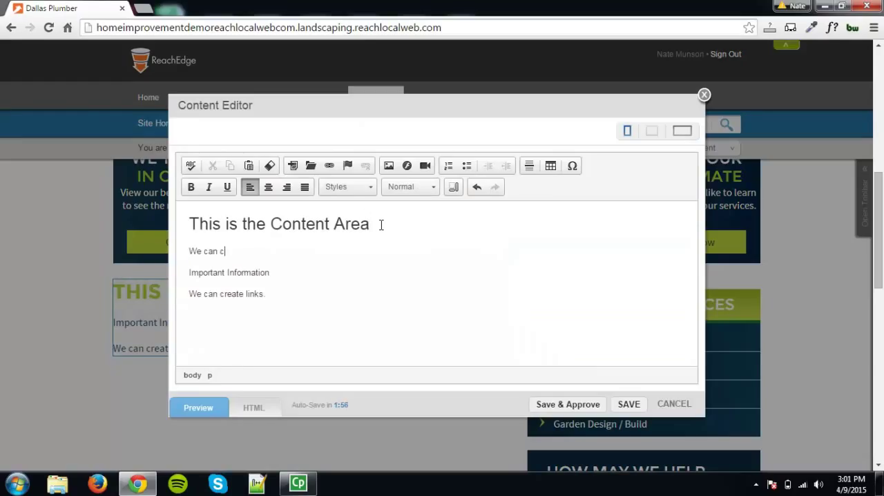
type("reate new text.")
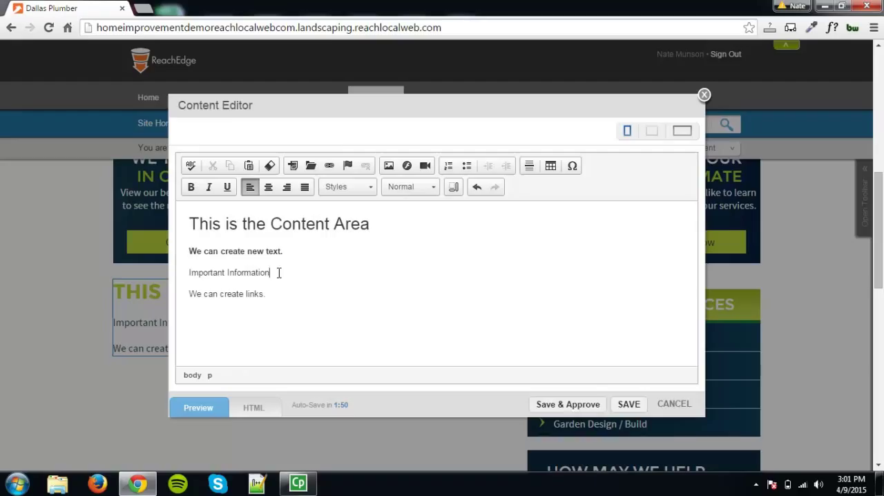
left_click(410, 186)
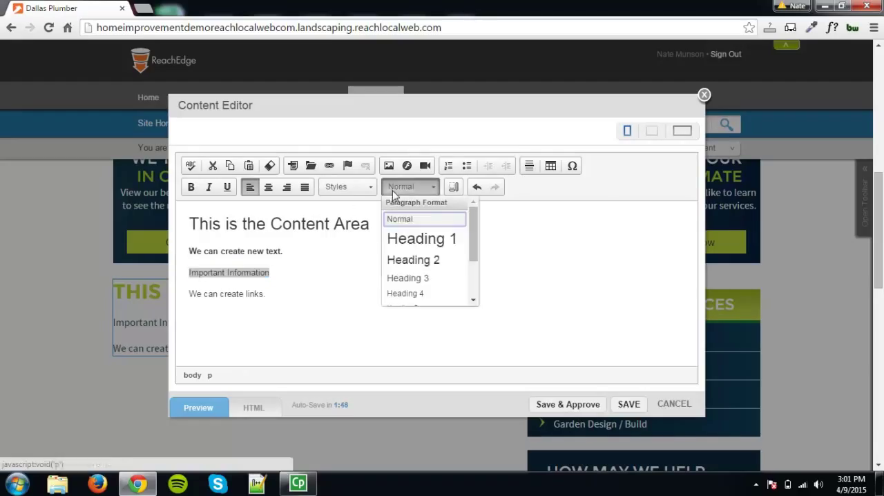
left_click(413, 259)
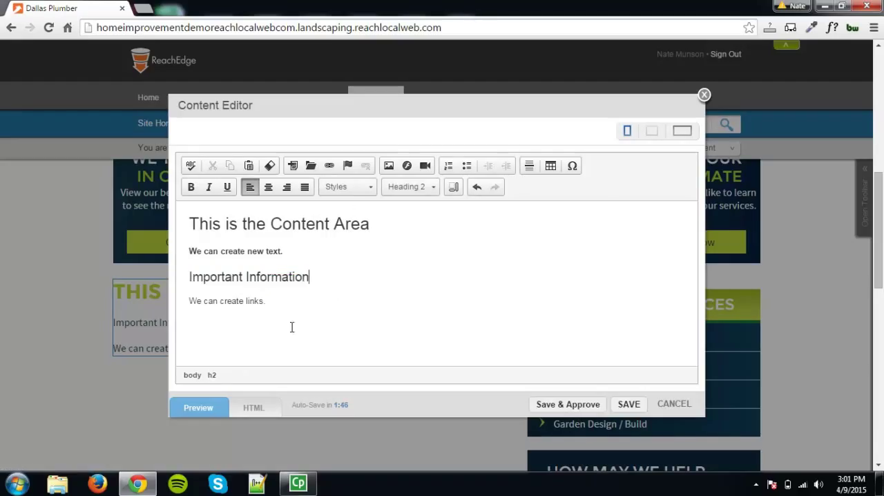
left_click(264, 300)
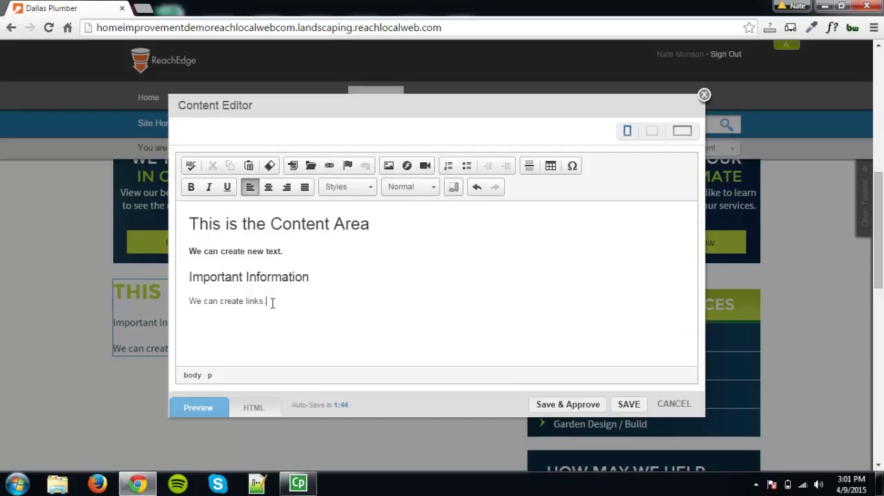
key("Return")
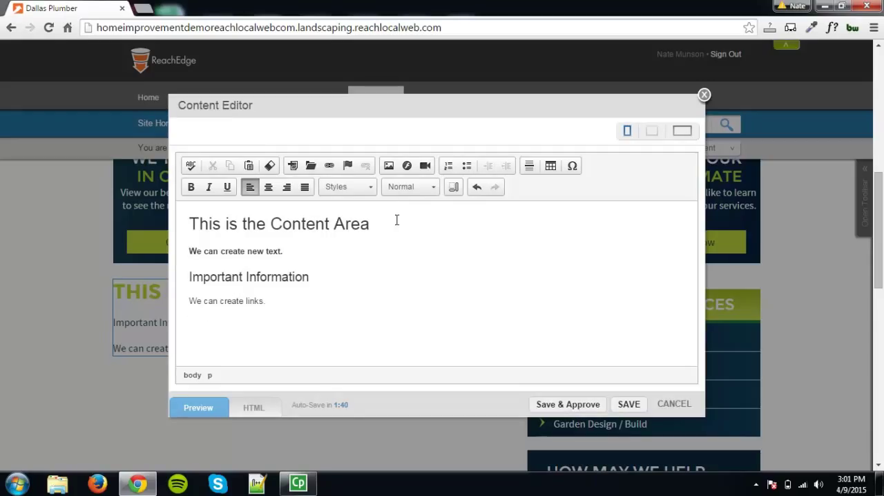
Insert the ReachLocal logo image below 'We can create links.'.
left_click(388, 165)
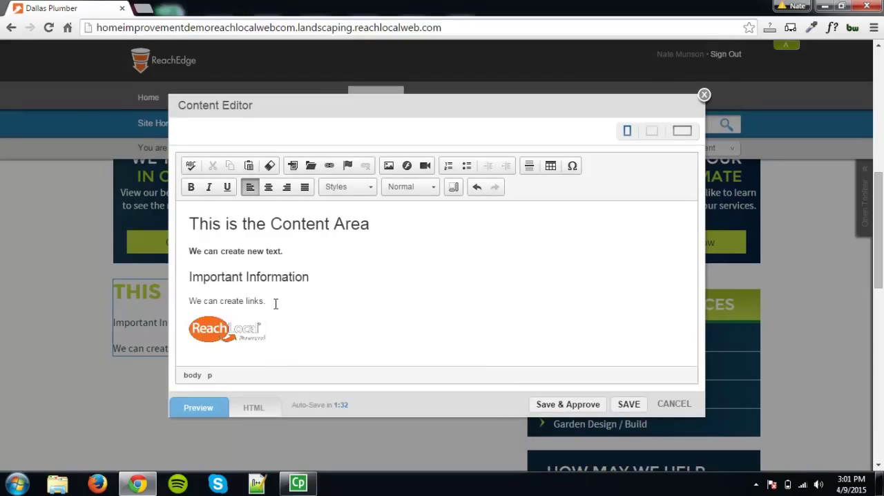
Link 'We can create links.' to the meet-our-staff.aspx page.
triple_click(227, 301)
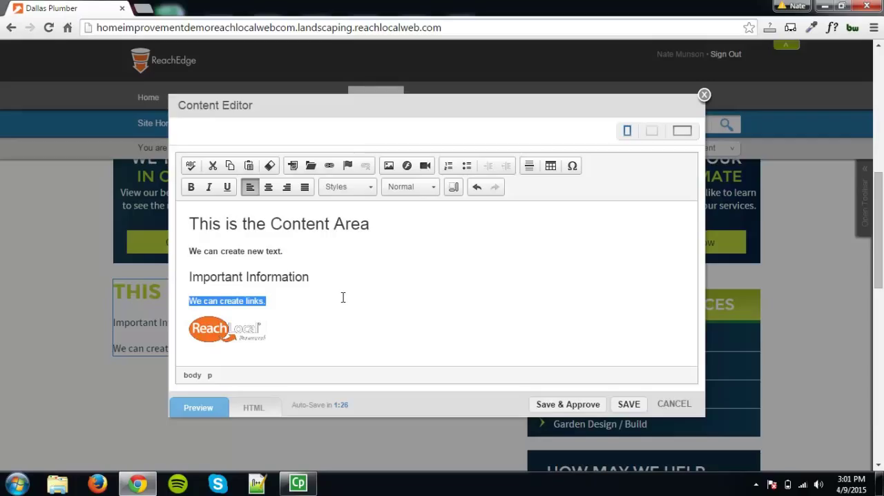
mouse_move(346, 218)
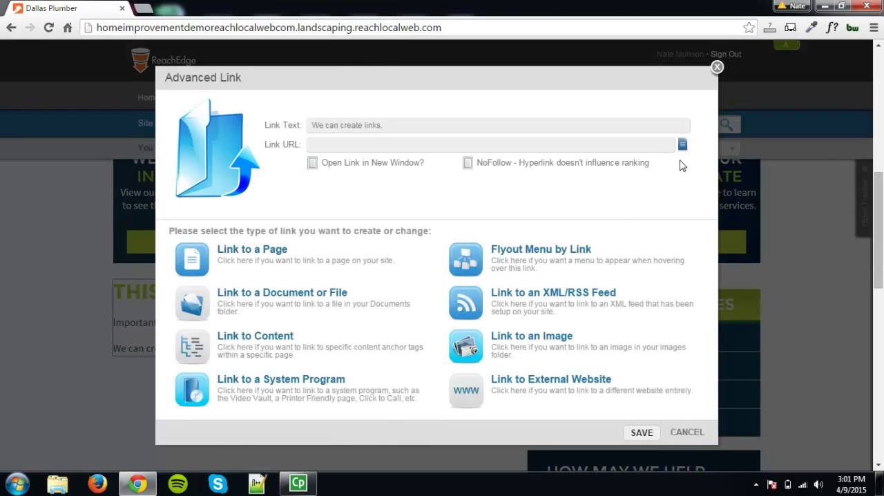
left_click(252, 249)
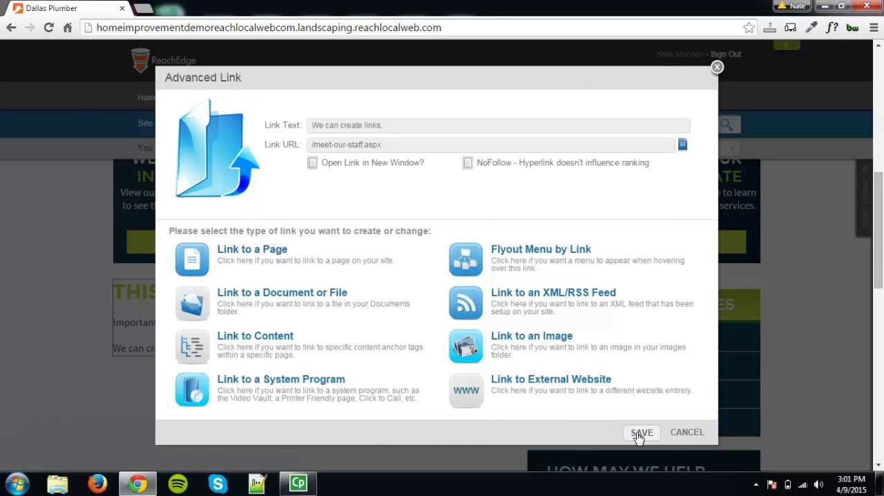
left_click(641, 432)
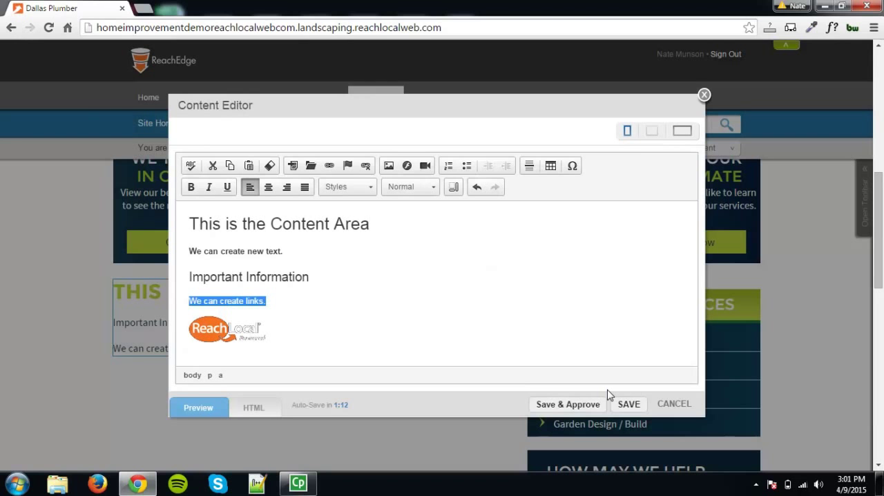
mouse_move(628, 403)
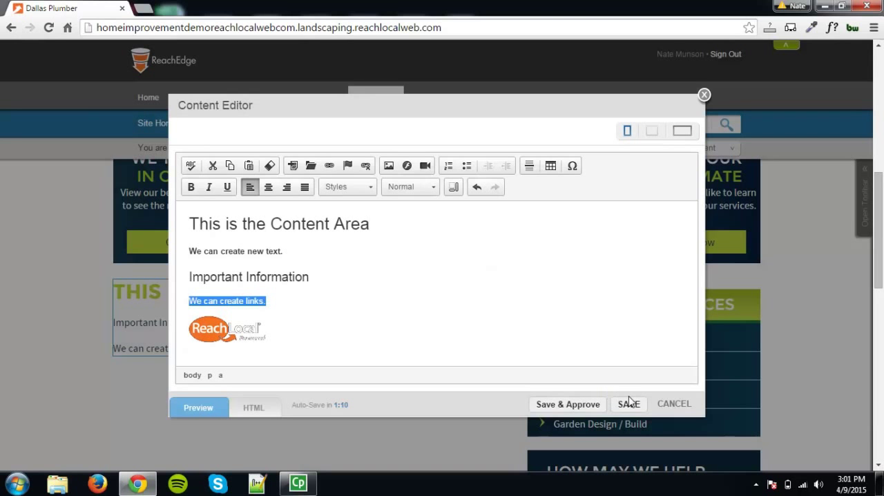
Save the Content Editor changes, leaving the edits uncommitted on the homepage.
left_click(627, 403)
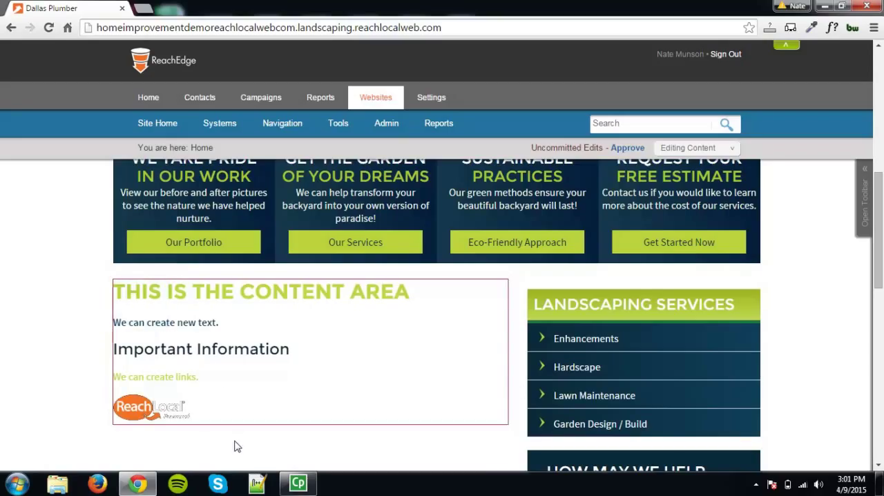
mouse_move(101, 351)
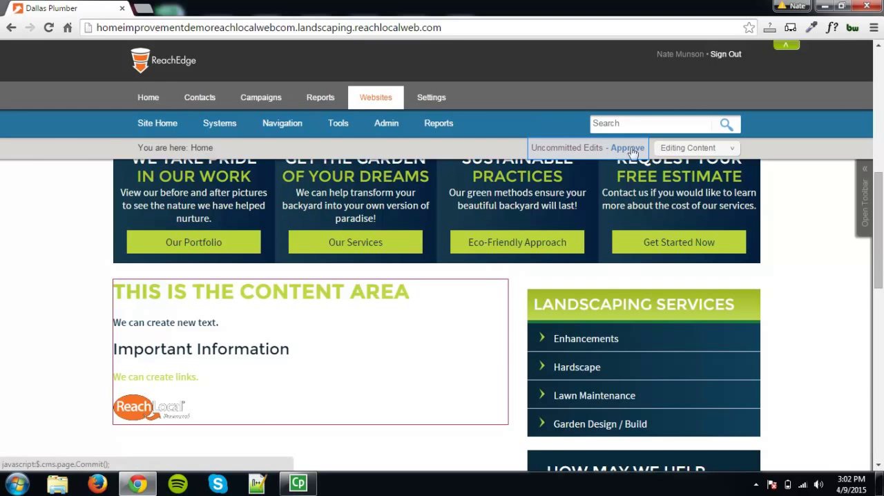
Approve the uncommitted edits and confirm with YES so they go live.
left_click(627, 148)
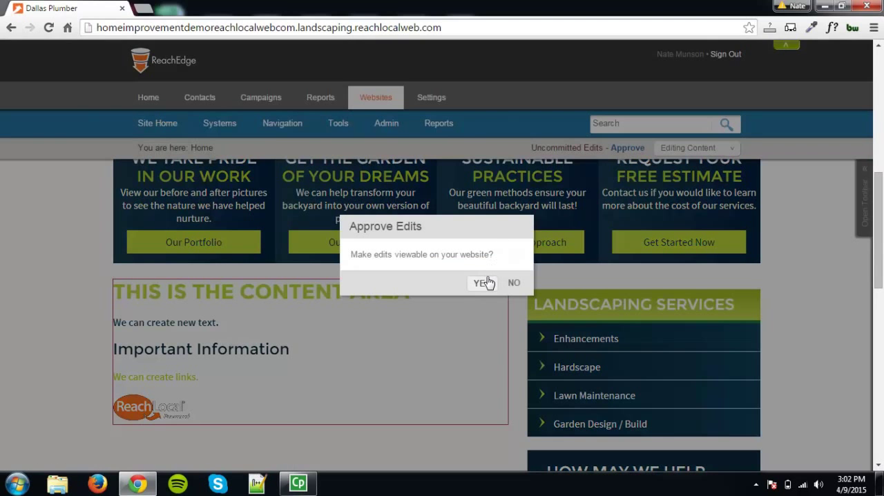
left_click(479, 283)
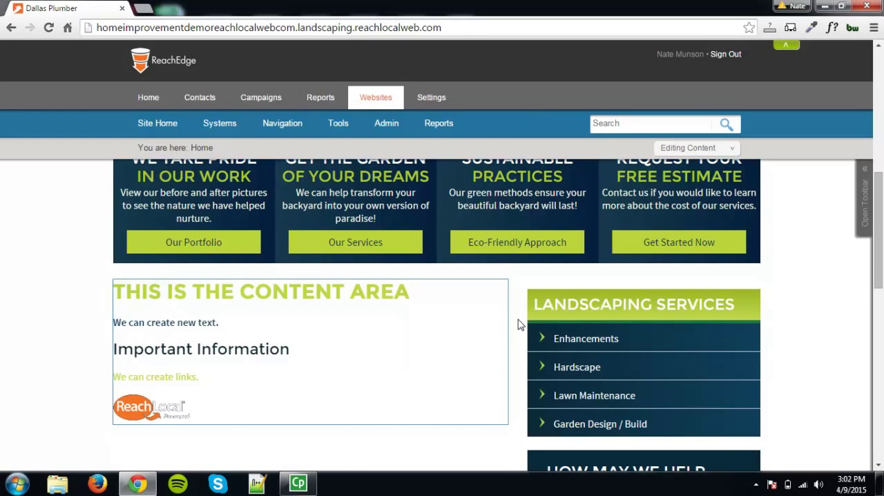